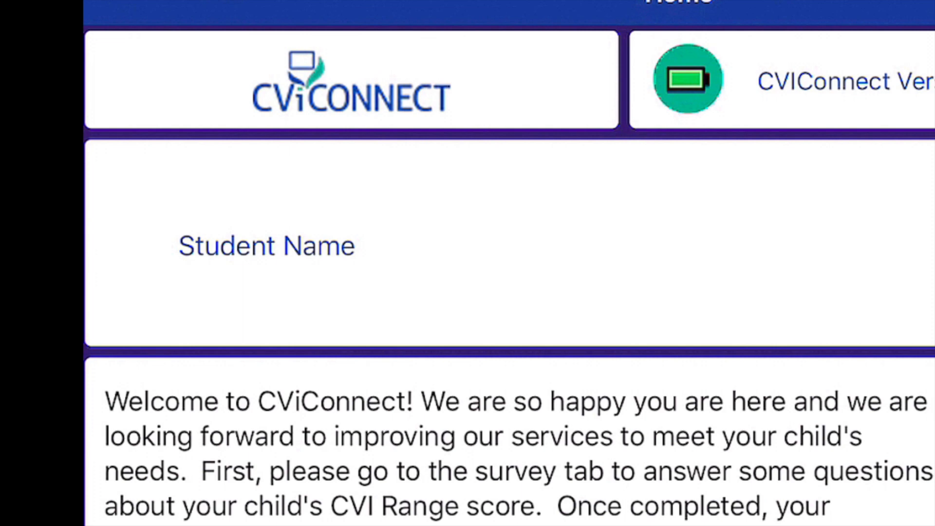
View the Conversations list with the active Dolphin welcome message.
scroll("down", 3)
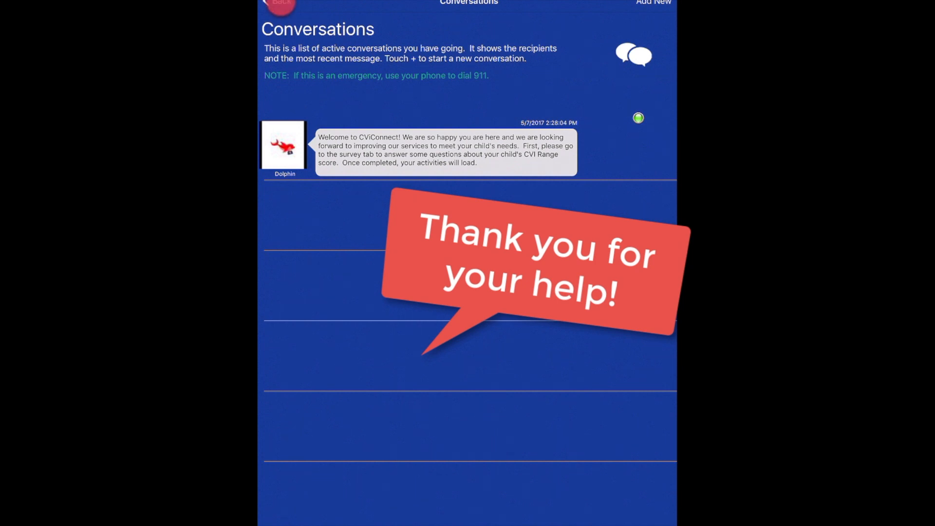
Go back to the home dashboard showing one waiting survey and one message.
left_click(280, 3)
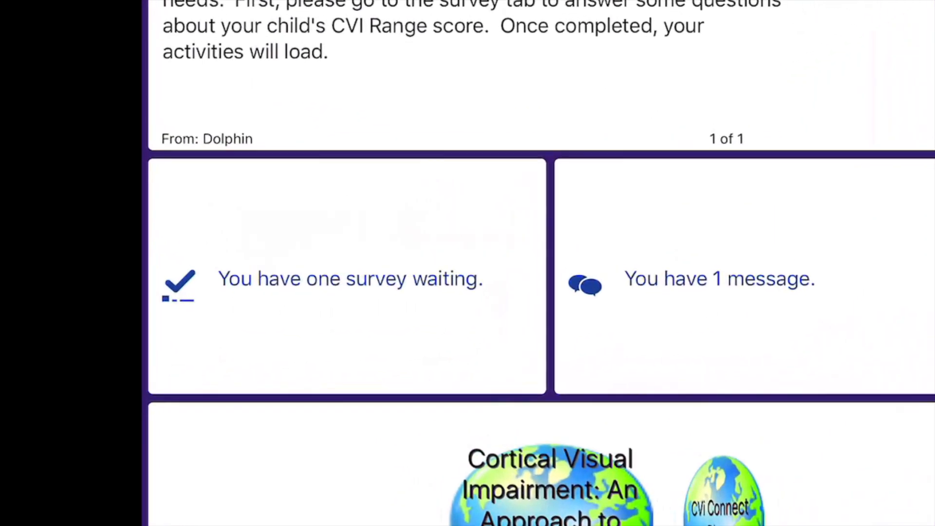
Open Surveys and Quizzes listing the Getting Started CVI Range Score survey at 1/4.
scroll("up", 3)
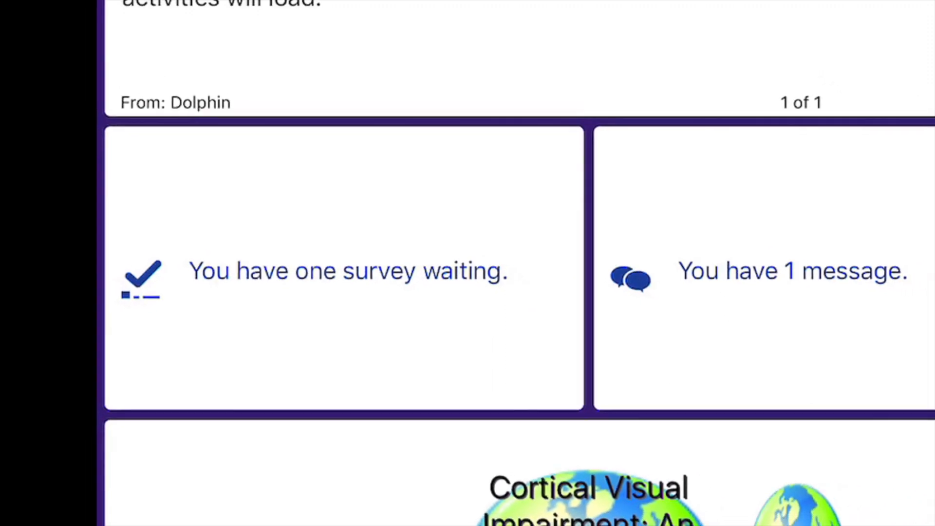
left_click(344, 270)
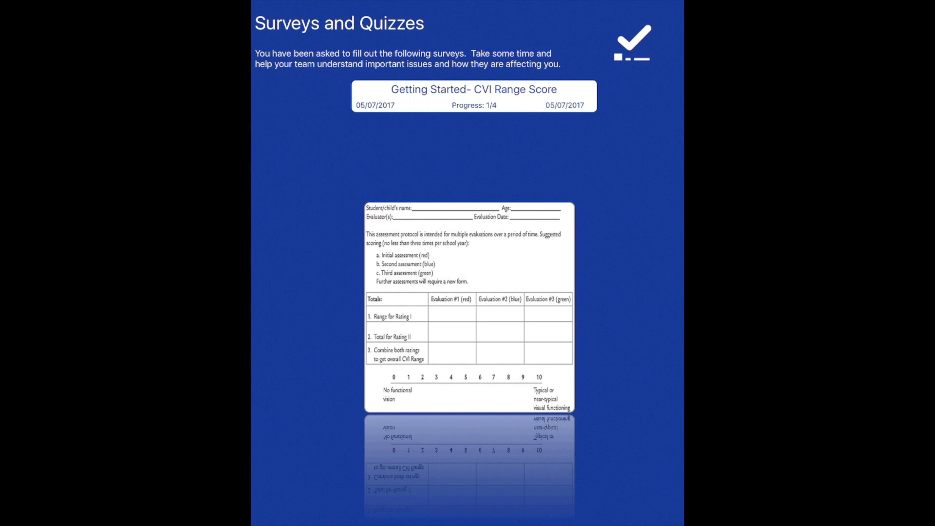
Start the Getting Started- CVI Range Score survey from the Surveys and Quizzes list.
left_click(473, 97)
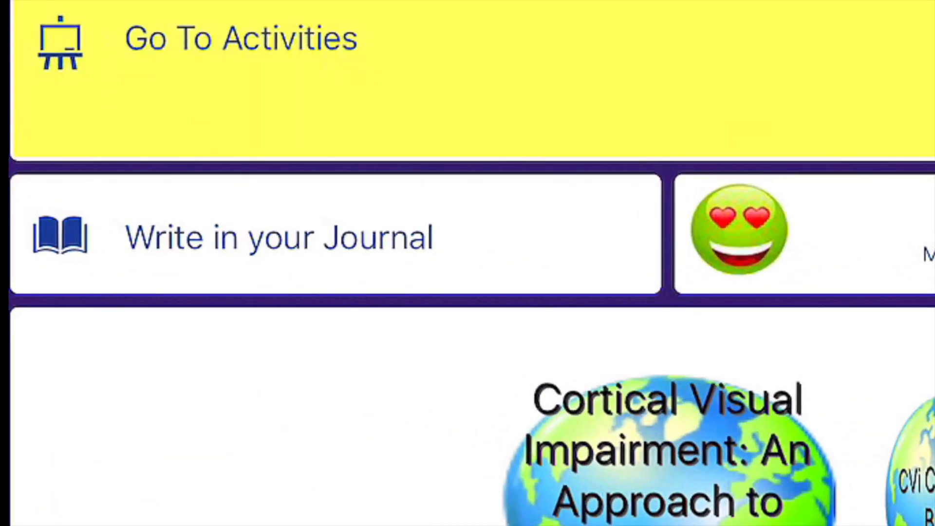
scroll("right", 3)
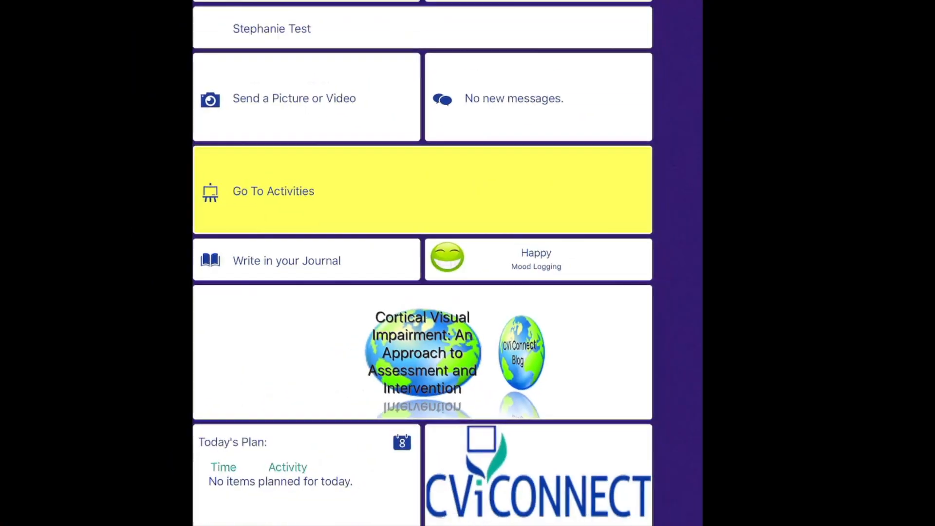
scroll("up", 3)
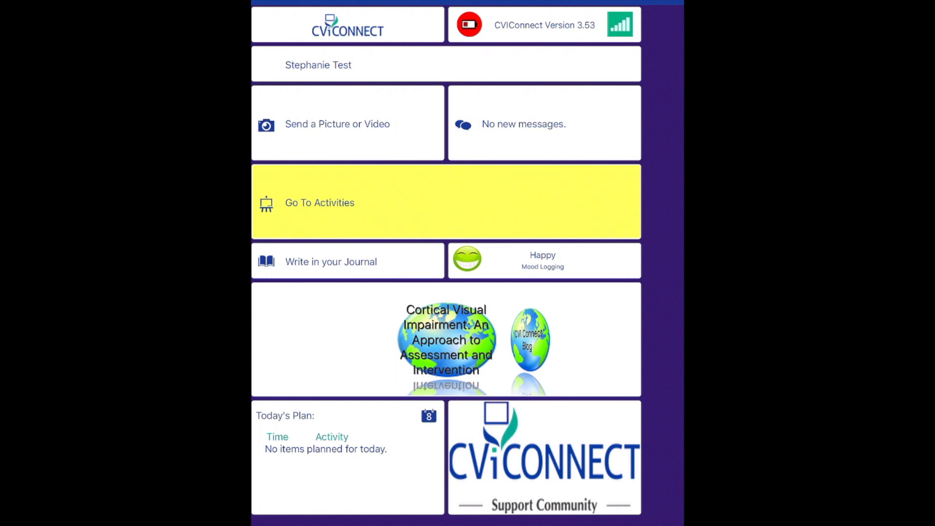
scroll("down", 3)
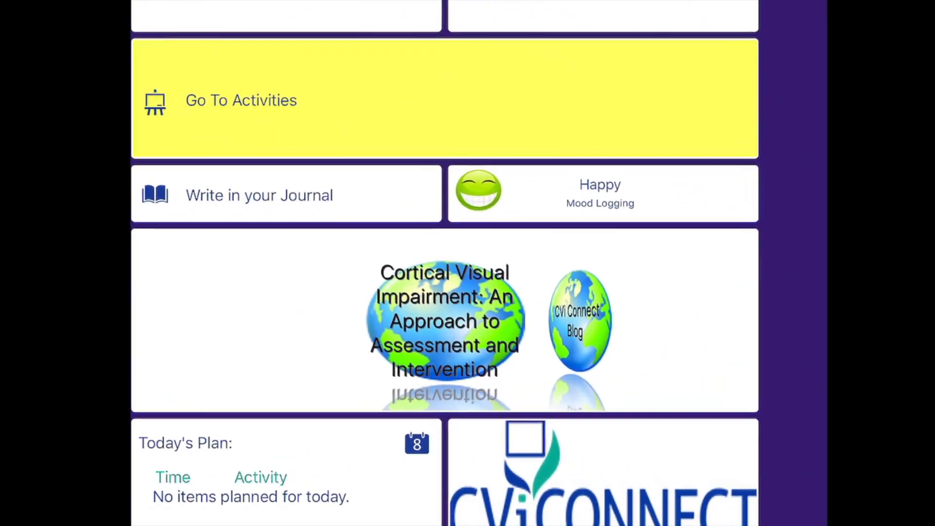